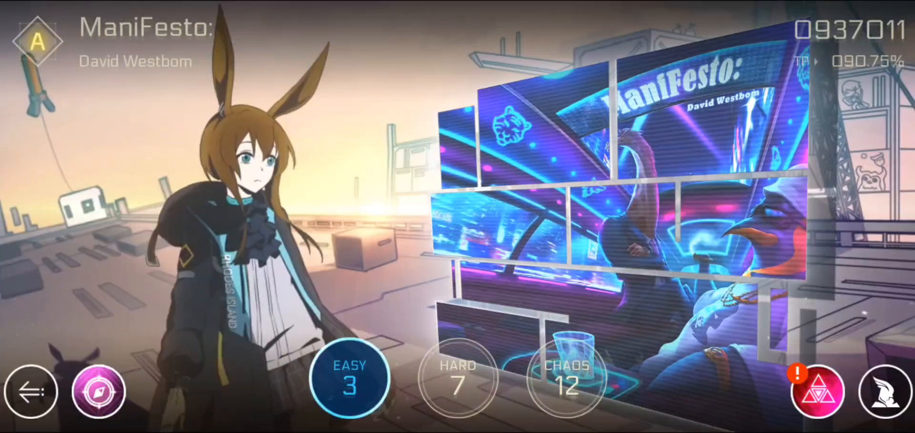
Step: Choose the EASY 3 chart of ManiFesto: to reach the START screen
left_click(351, 380)
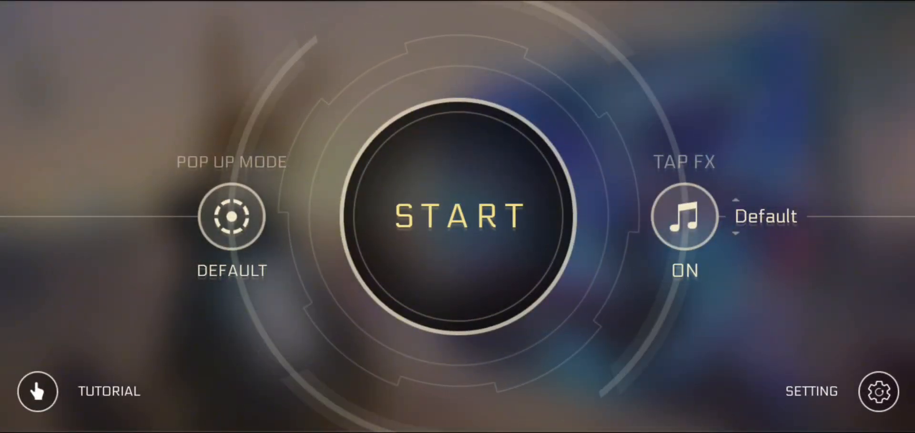
Step: Start ManiFesto: on EASY 3 and play the opening to a 52 combo
left_click(457, 216)
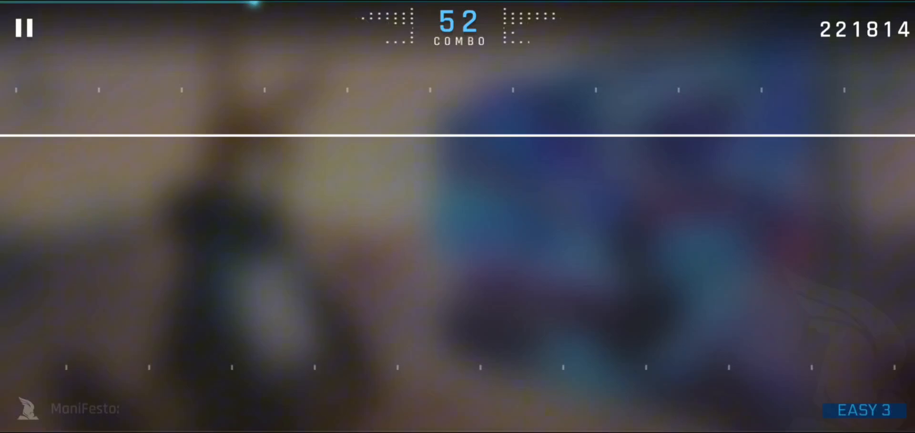
Step: Hit single, paired and hold notes on time, taking the combo to 144 and 651,733 points
left_click(379, 299)
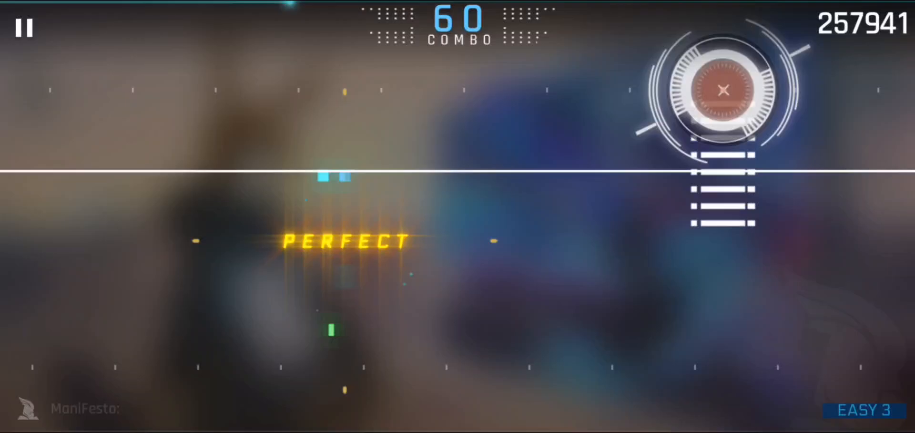
left_click(378, 369)
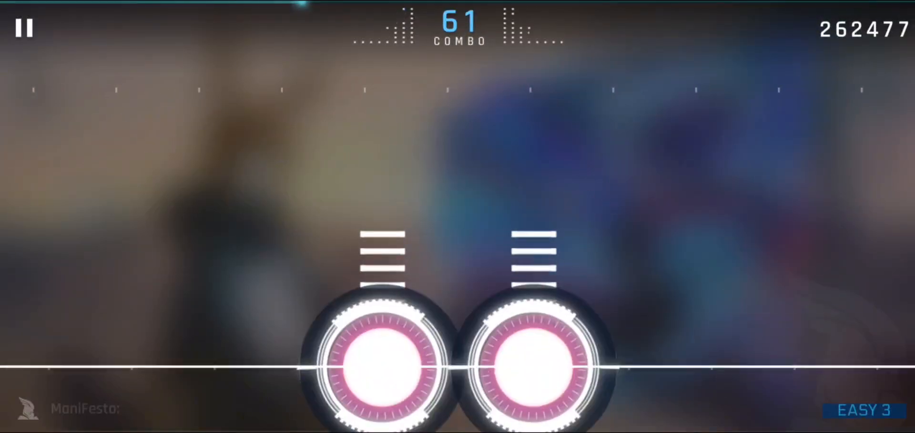
left_click(383, 363)
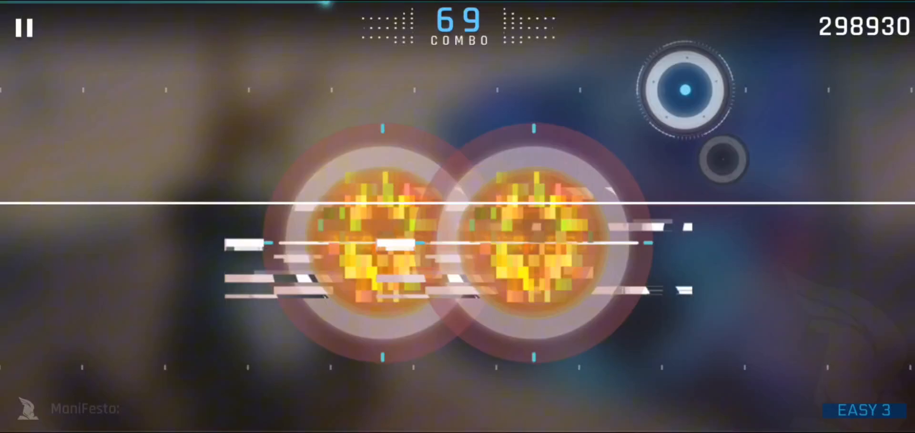
left_click(381, 371)
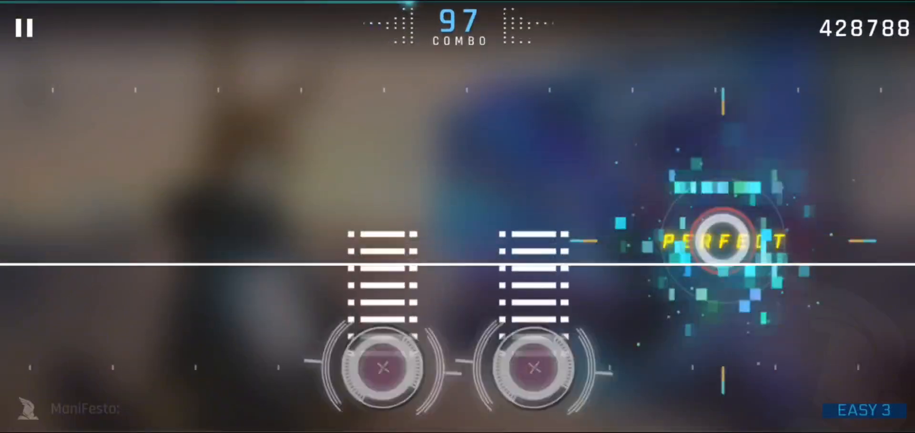
left_click(382, 371)
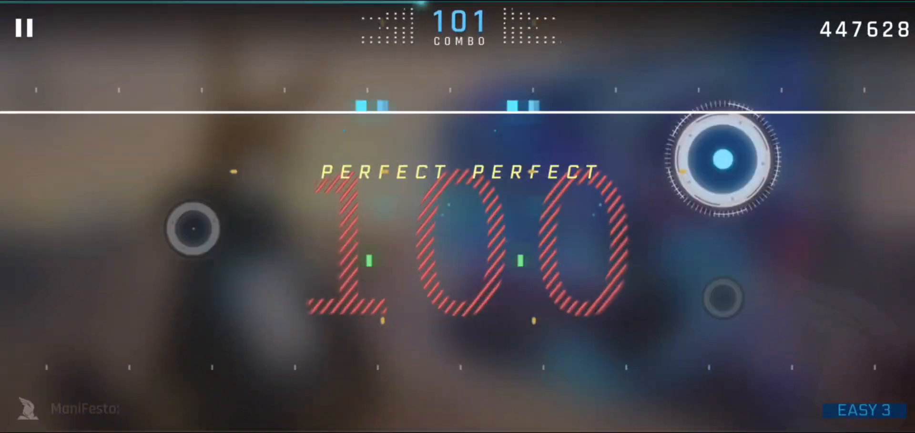
left_click(380, 367)
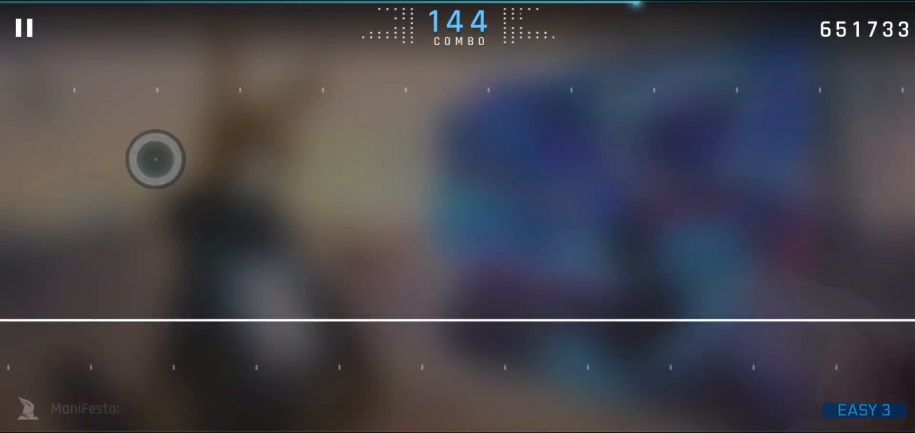
Step: Hit single, chained and hold notes, reaching a 211 combo and 991,042 points
left_click(532, 297)
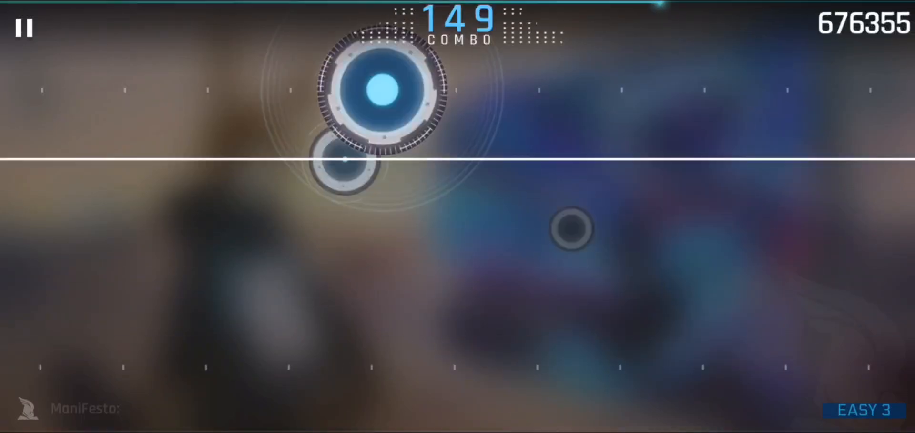
left_click(455, 355)
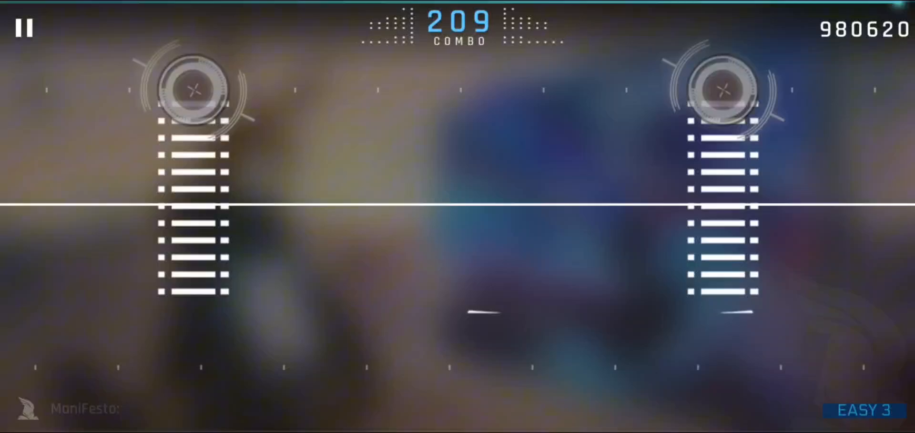
left_click(193, 314)
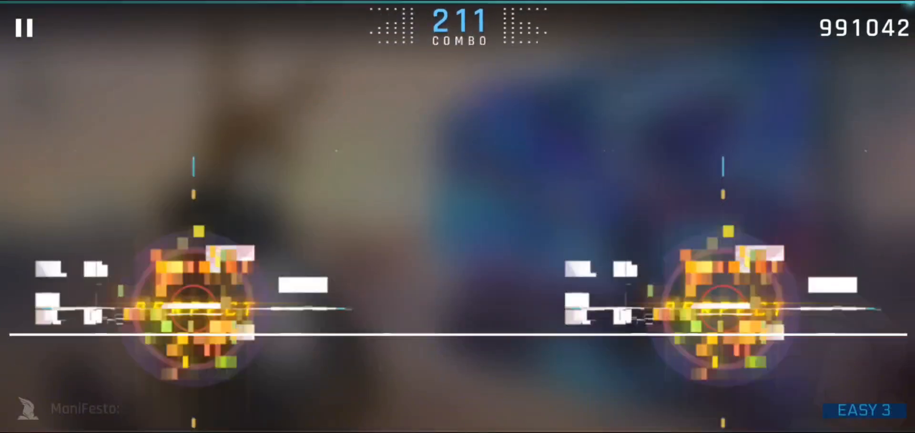